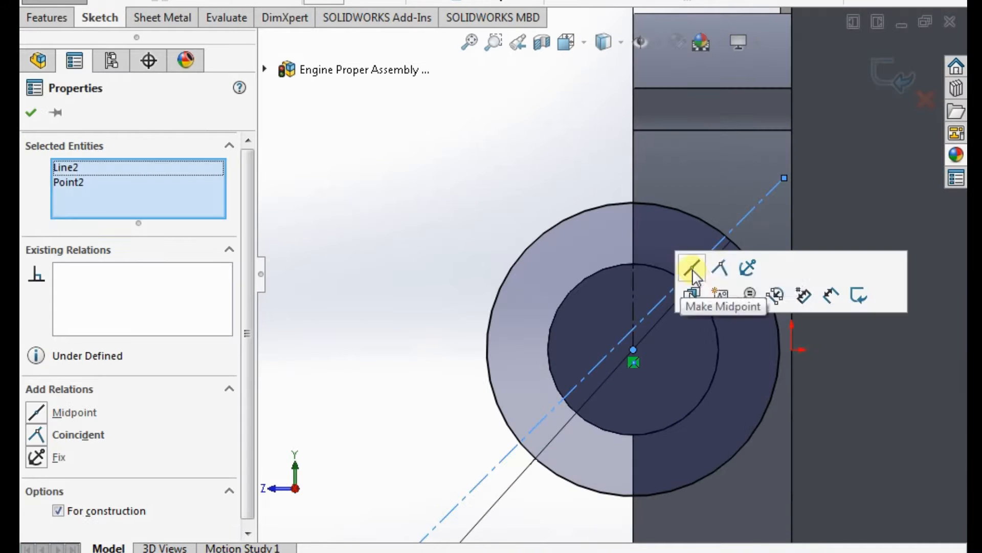
- Add a Midpoint relation and sketch the small boss circle on the 25° construction line
{"action": "left_click", "coordinate": [691, 267]}
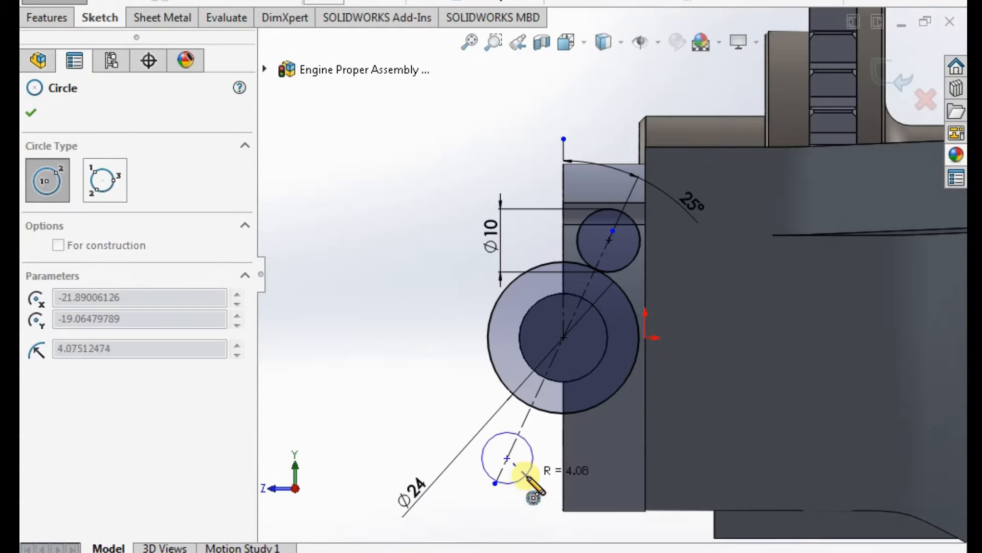
{"action": "left_click", "coordinate": [520, 401]}
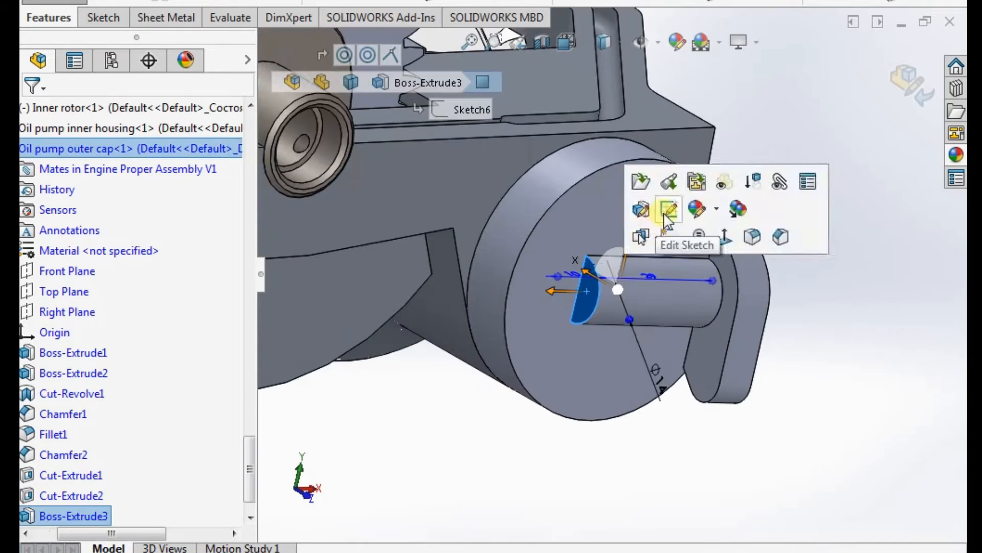
- Reopen the boss sketch and select the lug edge for the next boss and fillets
{"action": "left_click", "coordinate": [667, 209]}
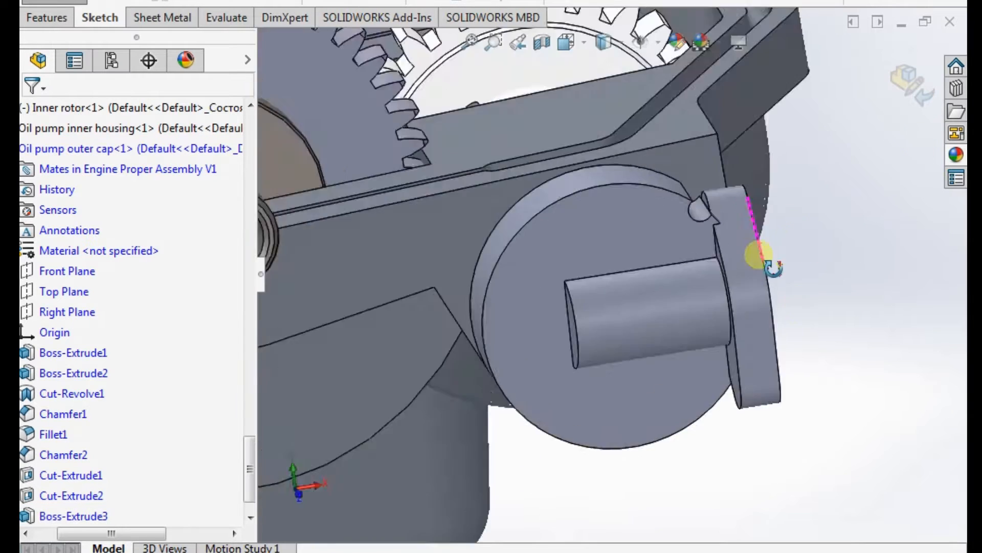
{"action": "left_click", "coordinate": [73, 516]}
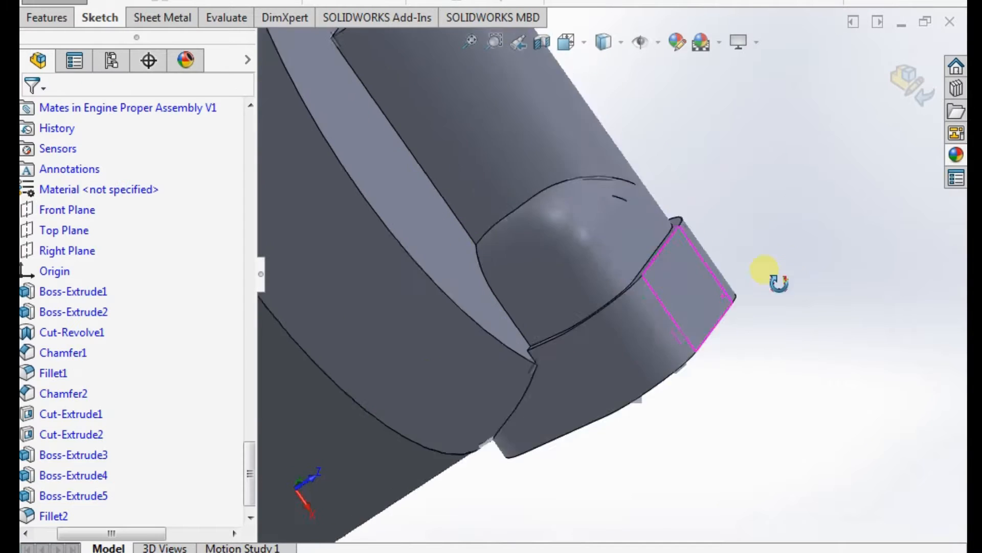
{"action": "left_click_drag", "start_coordinate": [777, 278], "coordinate": [646, 270]}
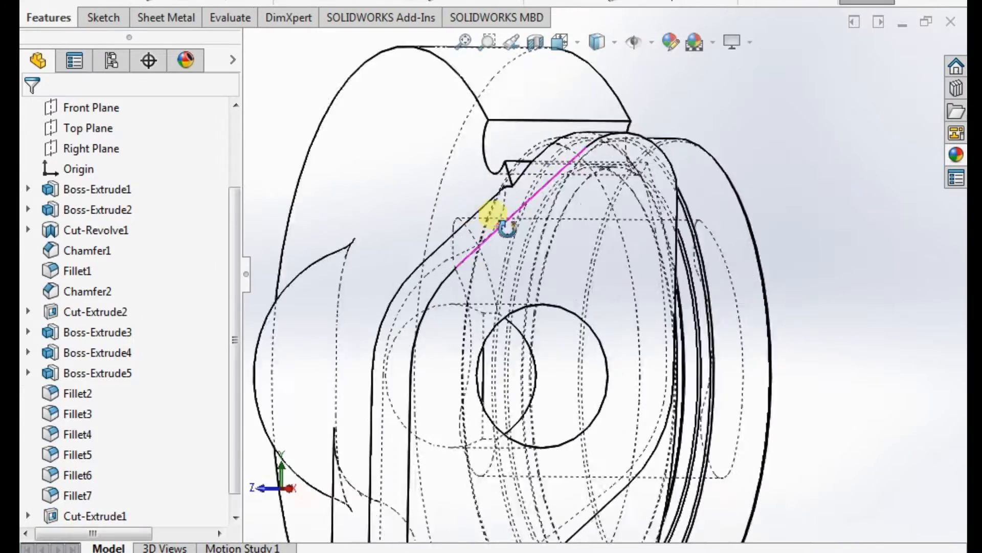
- Apply the new bolt-hole diameter in Sketch10 and confirm 2 mm fillets on the port edges
{"action": "left_click", "coordinate": [94, 515]}
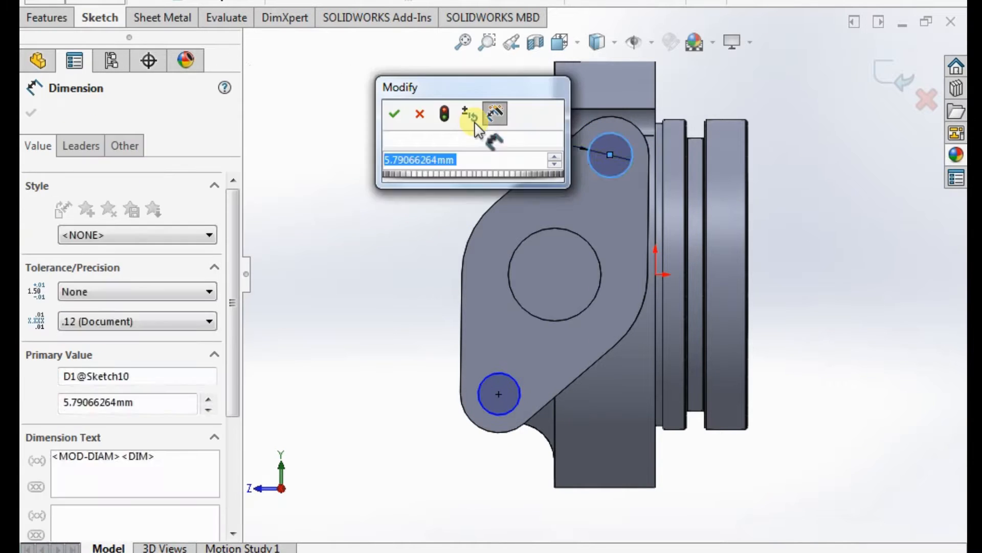
{"action": "left_click", "coordinate": [394, 113]}
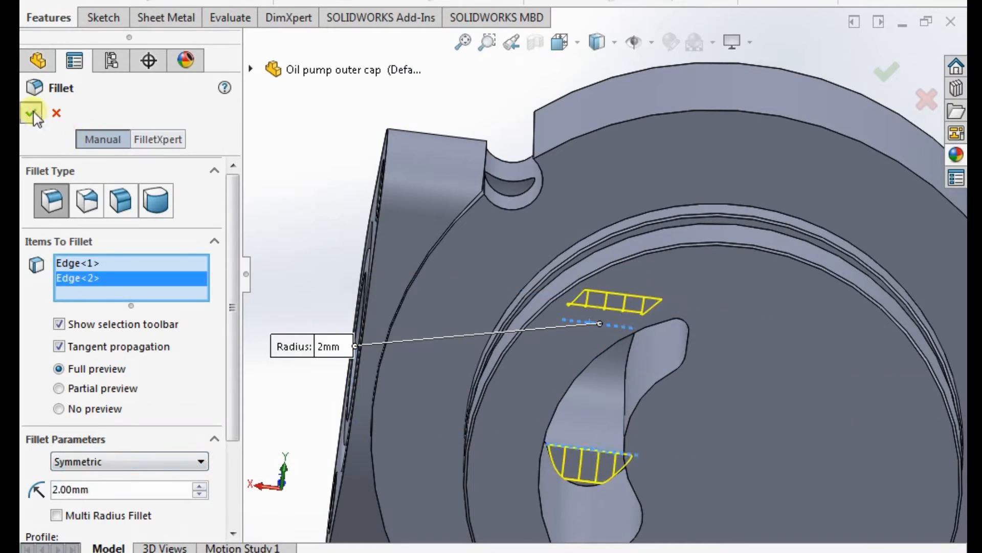
{"action": "left_click", "coordinate": [30, 112]}
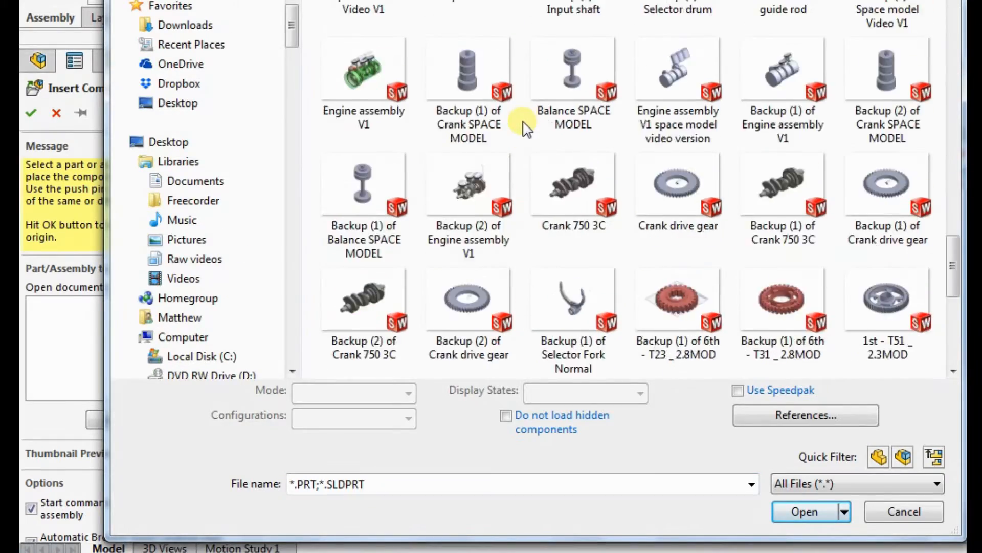
- Choose the part file to insert from the Insert Components browser
{"action": "scroll", "scroll_direction": "down", "scroll_amount": 3}
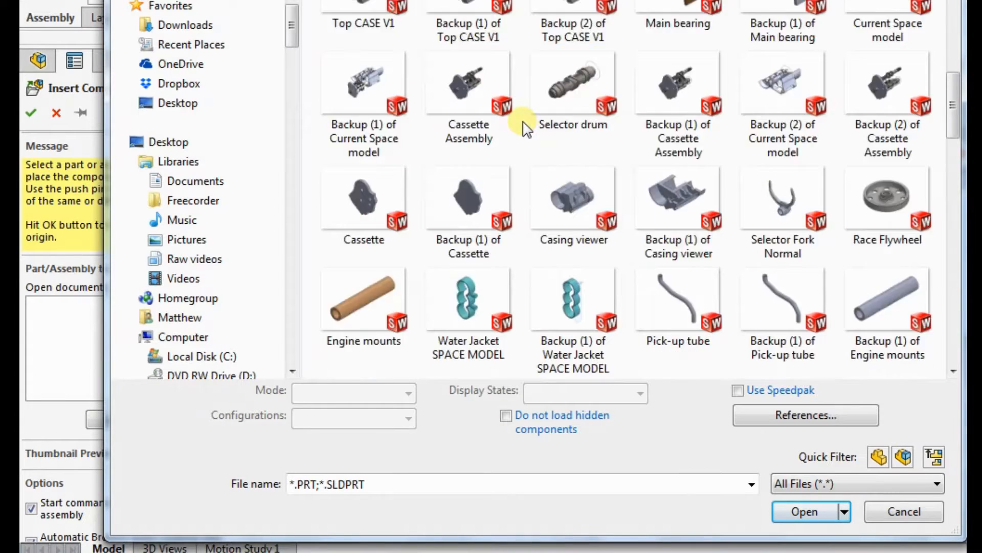
{"action": "left_click", "coordinate": [903, 512]}
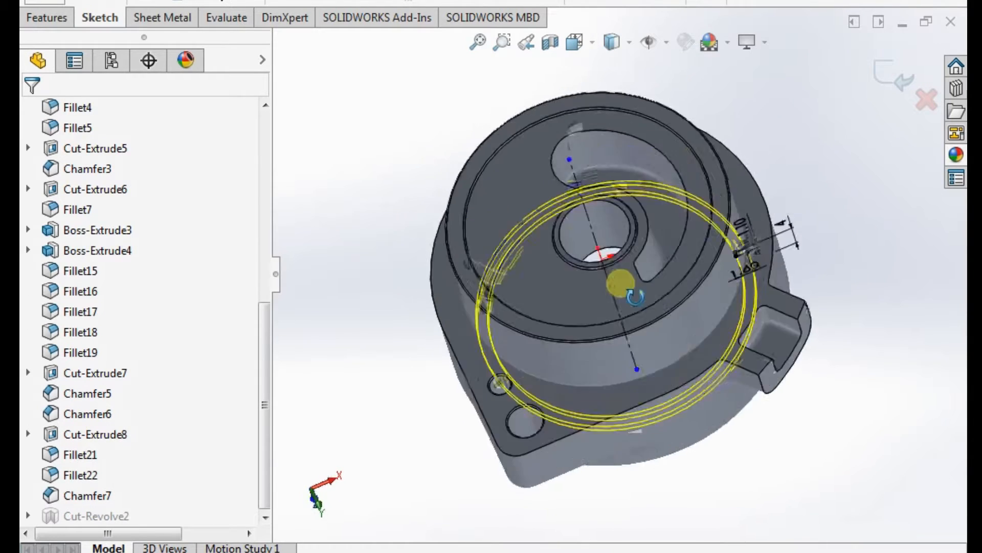
- Sketch the small rectangle on Plane1 and place its height dimension
{"action": "left_click", "coordinate": [86, 516]}
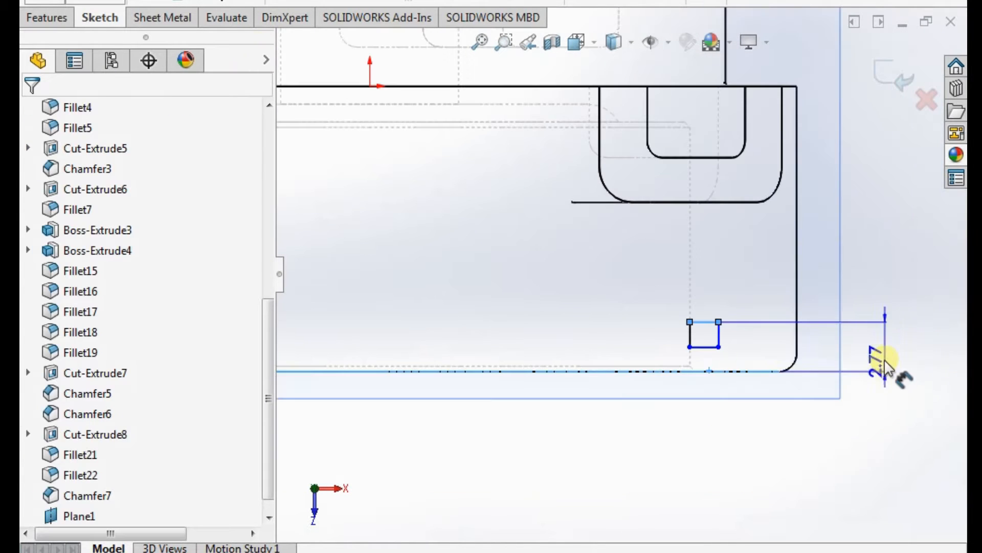
{"action": "left_click", "coordinate": [883, 357]}
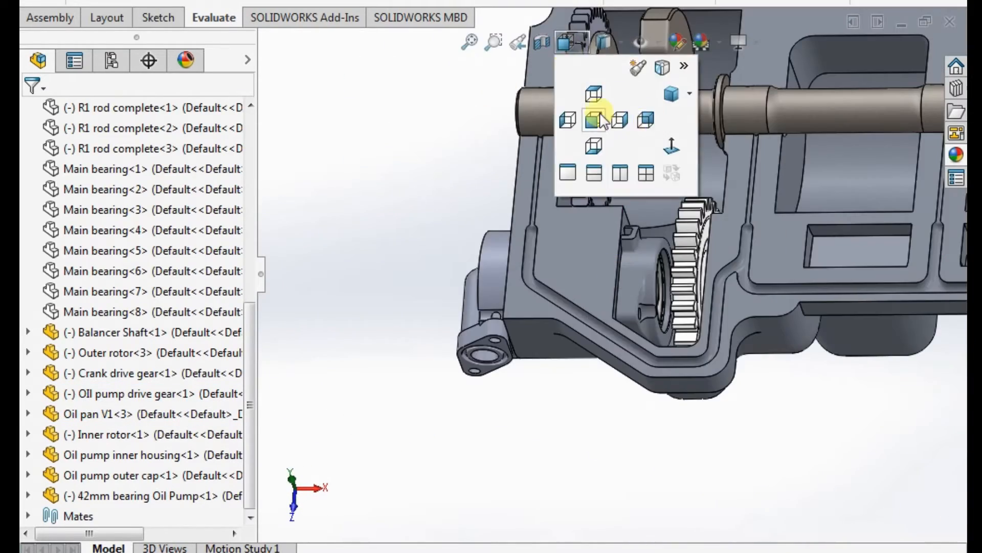
- Sketch the Ø8 feed-hole circle beside the pump on Plane2 and confirm it
{"action": "left_click", "coordinate": [594, 120]}
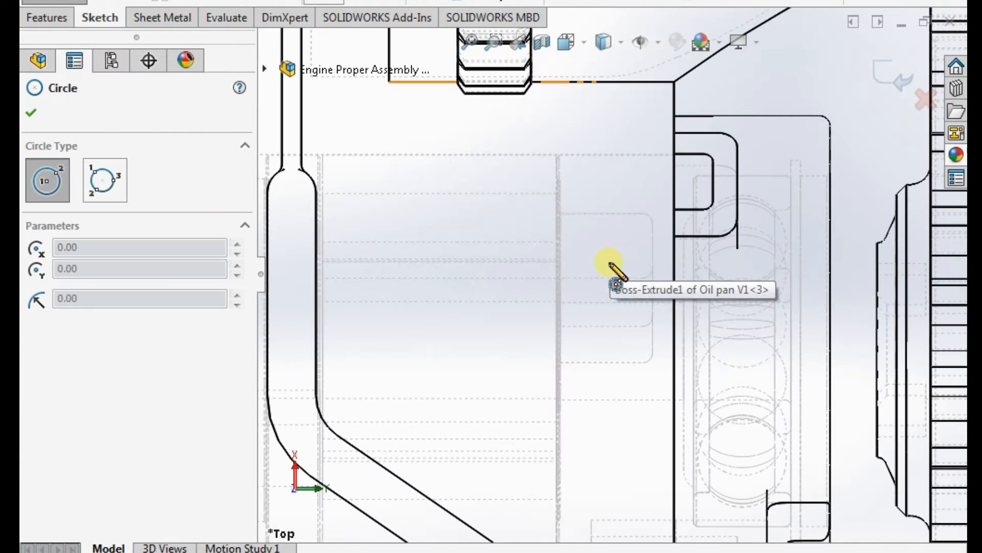
{"action": "left_click", "coordinate": [602, 263]}
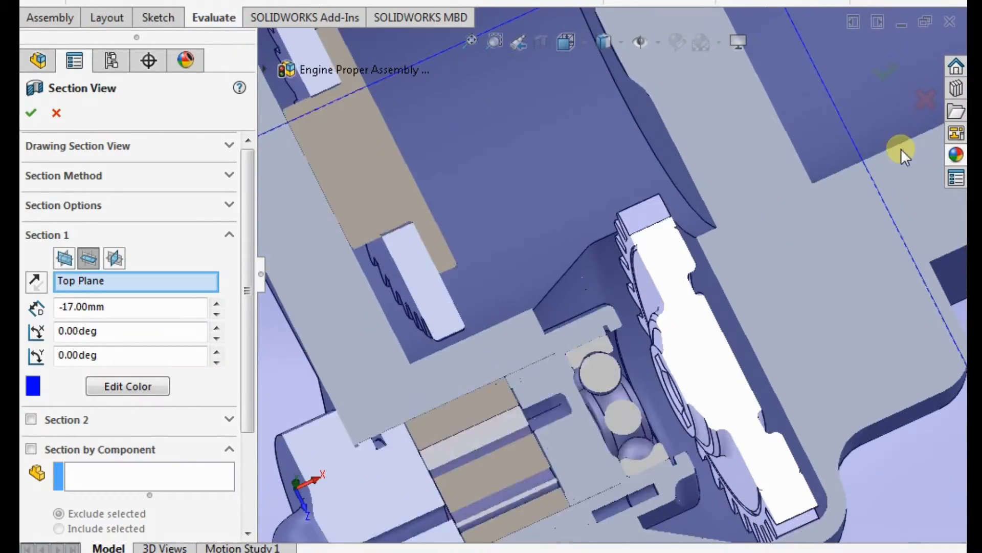
{"action": "left_click", "coordinate": [31, 113]}
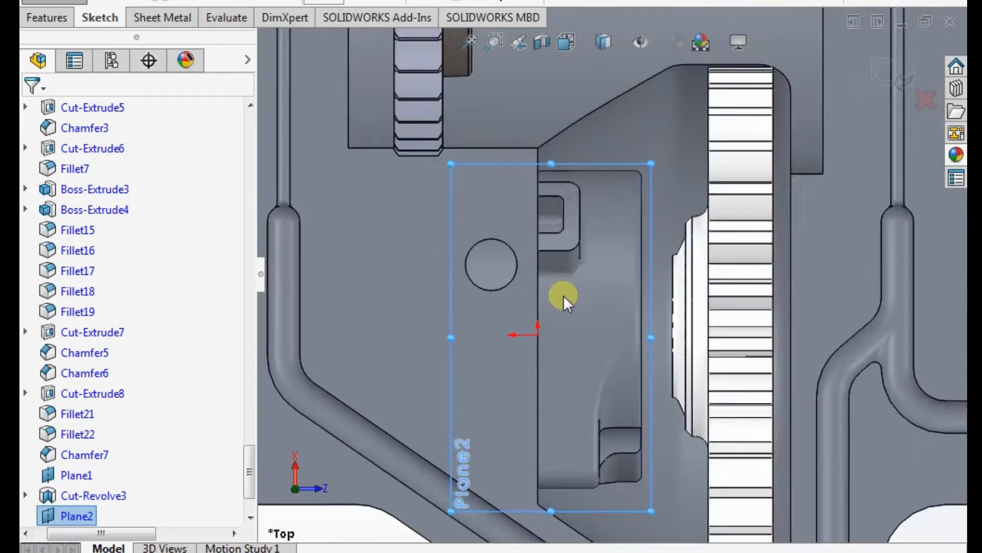
{"action": "left_click_drag", "start_coordinate": [493, 264], "coordinate": [551, 310]}
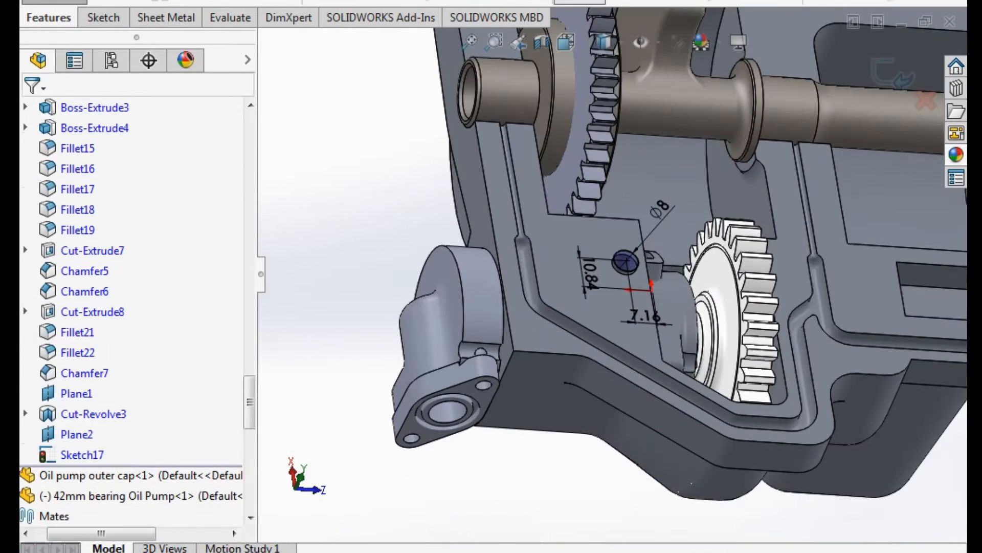
{"action": "left_click", "coordinate": [577, 42]}
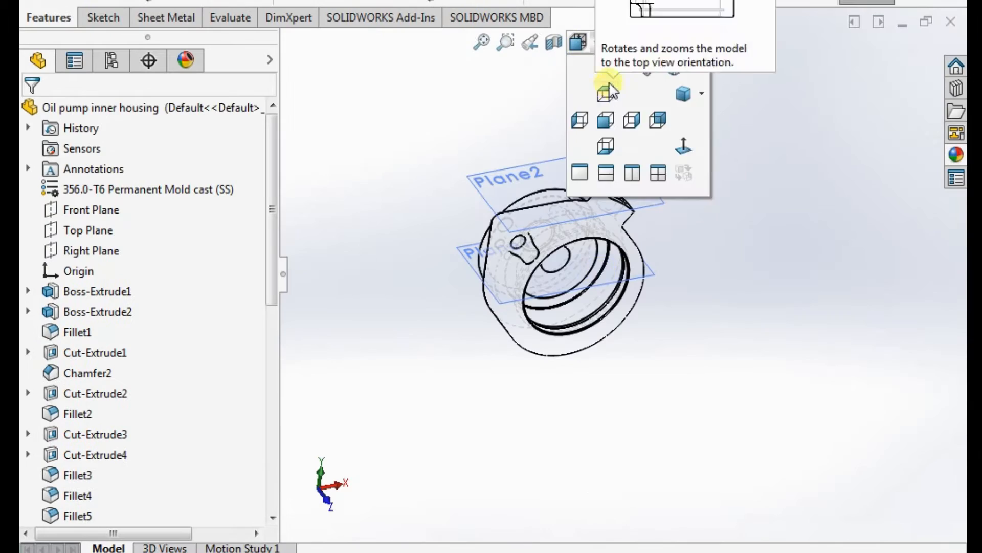
- Cut the feed passage Up To Surface, ending on the housing's inner curved face
{"action": "left_click", "coordinate": [604, 92]}
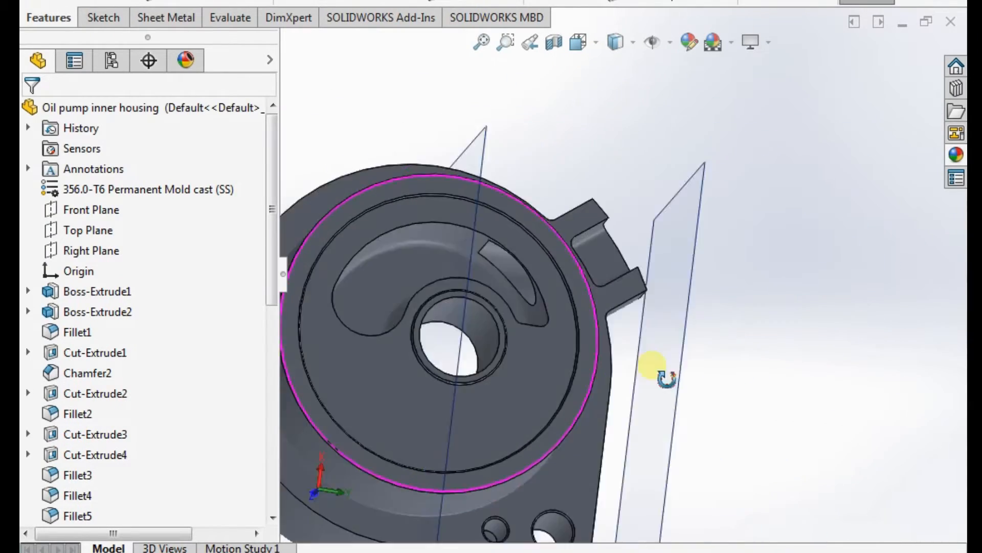
{"action": "left_click_drag", "start_coordinate": [652, 370], "coordinate": [573, 242]}
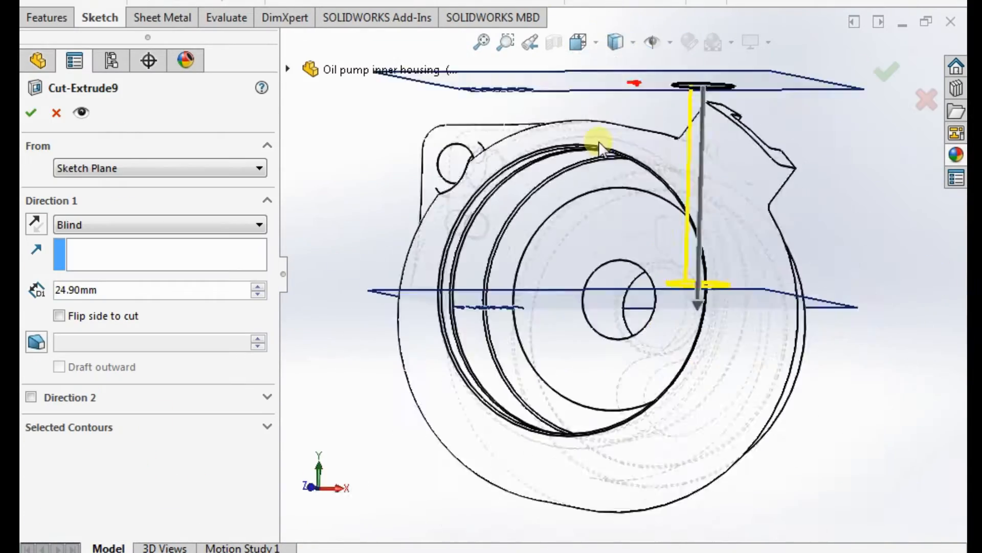
{"action": "left_click", "coordinate": [160, 224]}
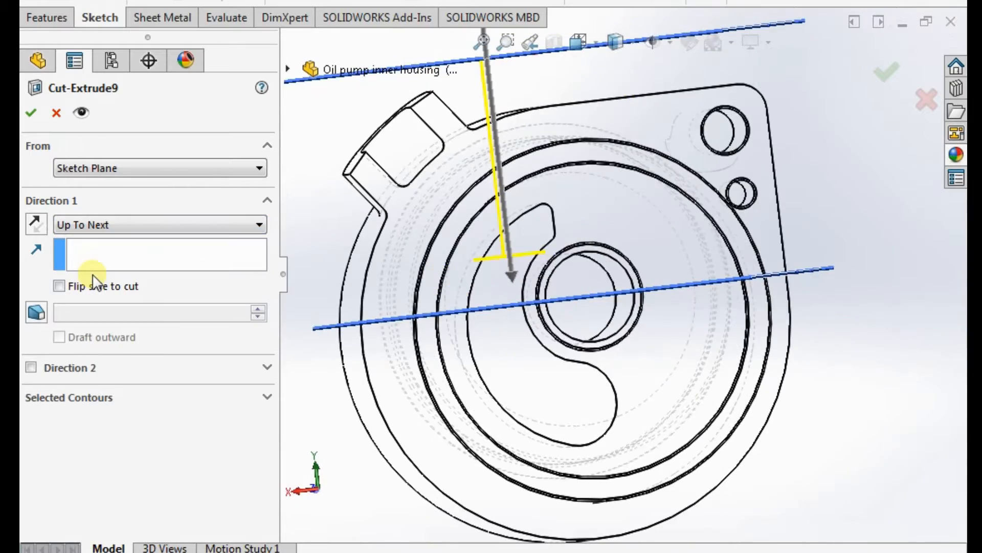
{"action": "left_click", "coordinate": [159, 224]}
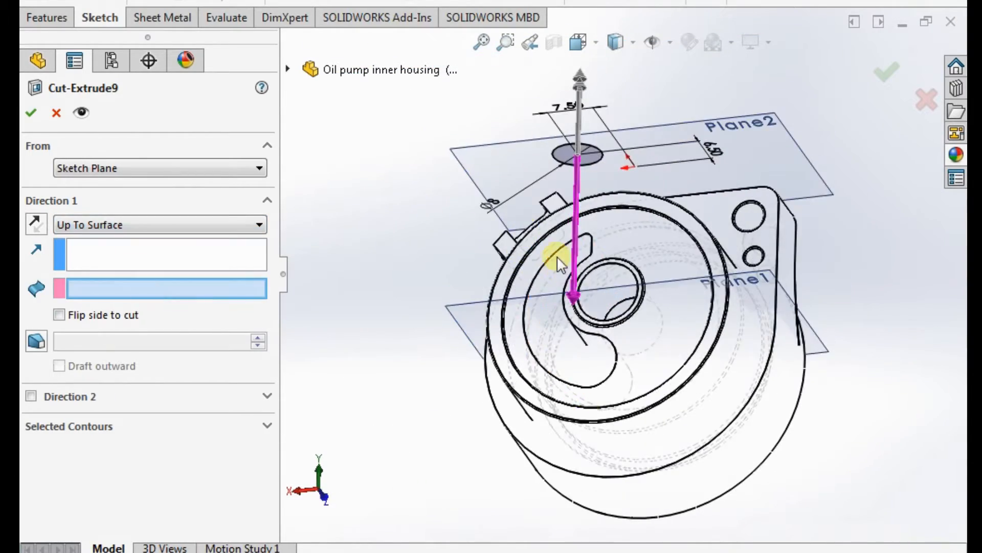
{"action": "left_click", "coordinate": [561, 257]}
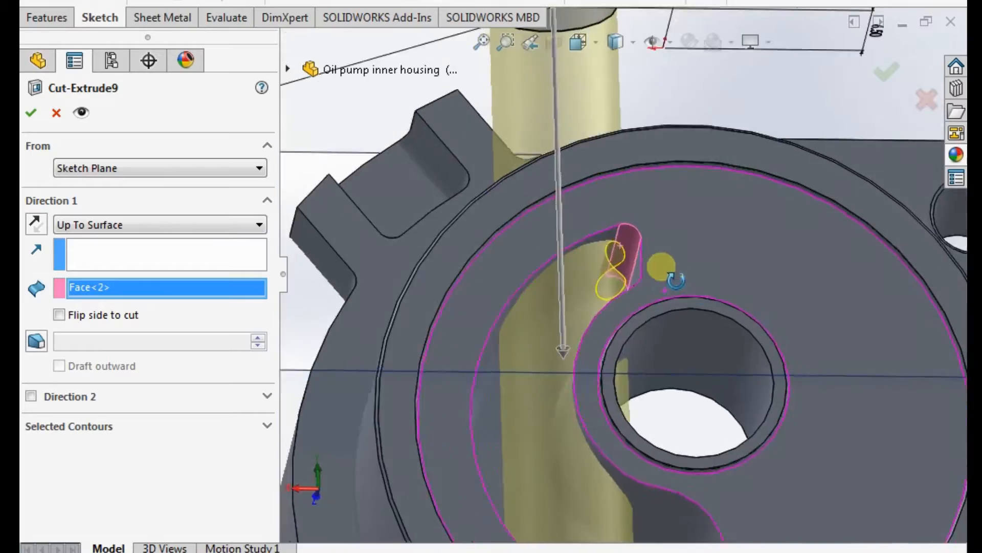
{"action": "left_click", "coordinate": [31, 113]}
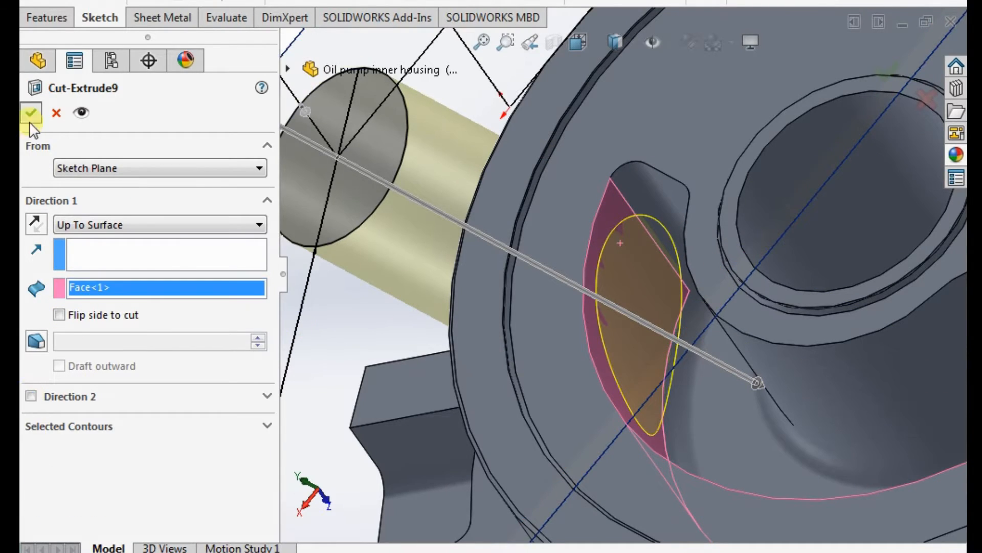
{"action": "left_click", "coordinate": [30, 112]}
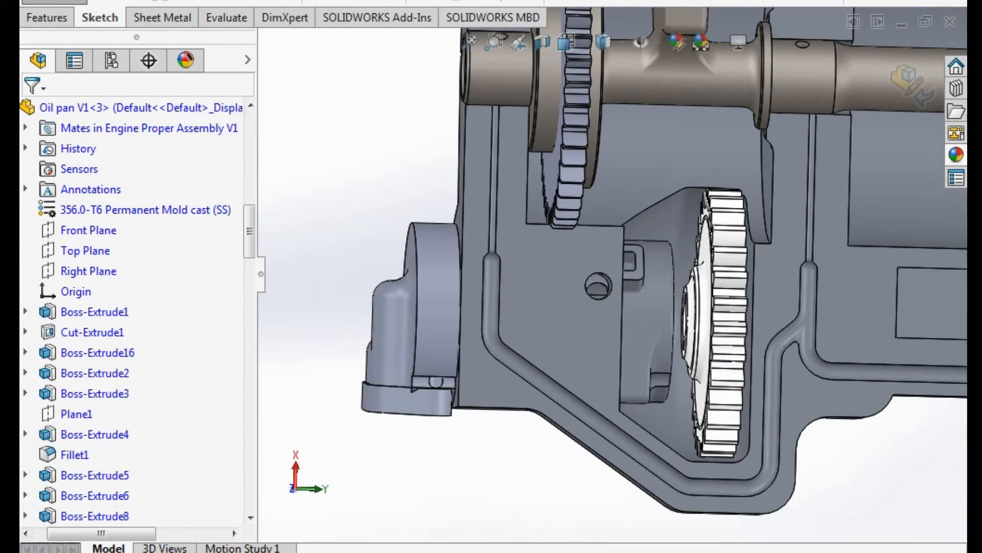
- Edit the oil pan's first extrusion sketch showing the feed-hole circle and centreline
{"action": "left_click", "coordinate": [94, 495]}
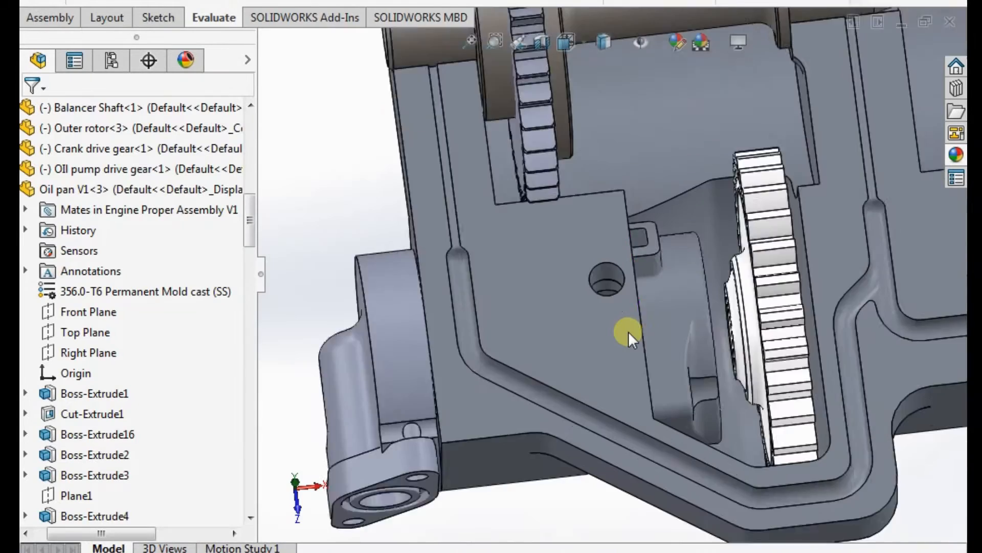
{"action": "left_click", "coordinate": [628, 331]}
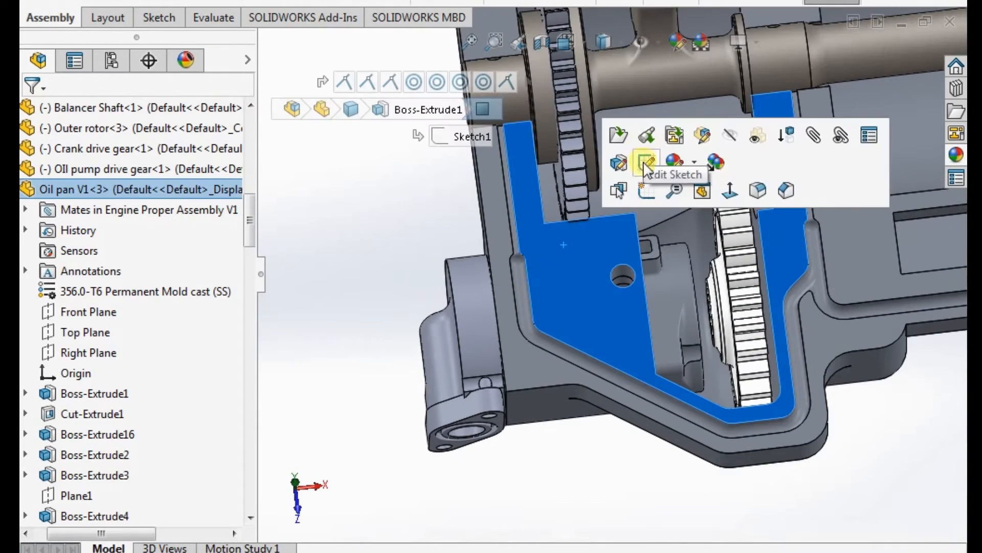
{"action": "left_click", "coordinate": [646, 162]}
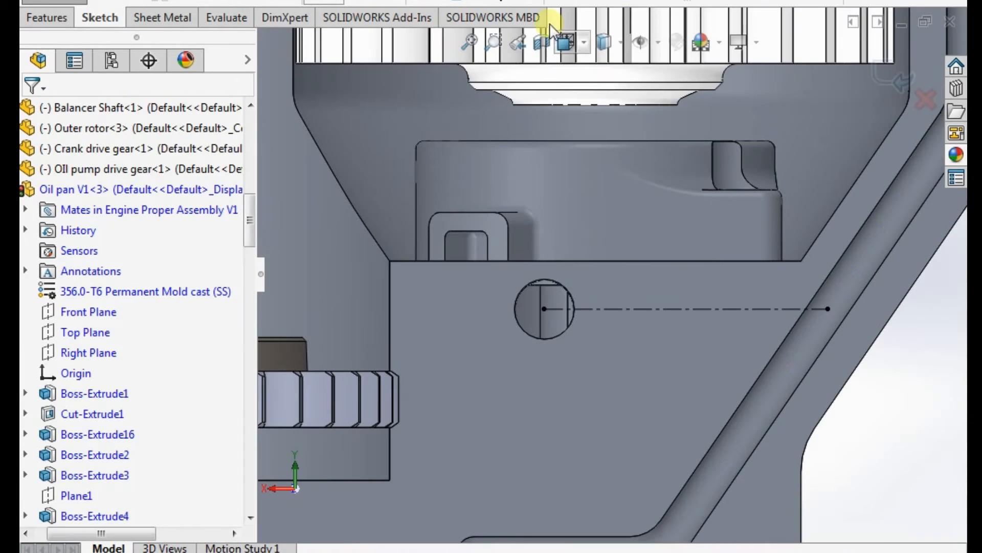
{"action": "left_click", "coordinate": [543, 43]}
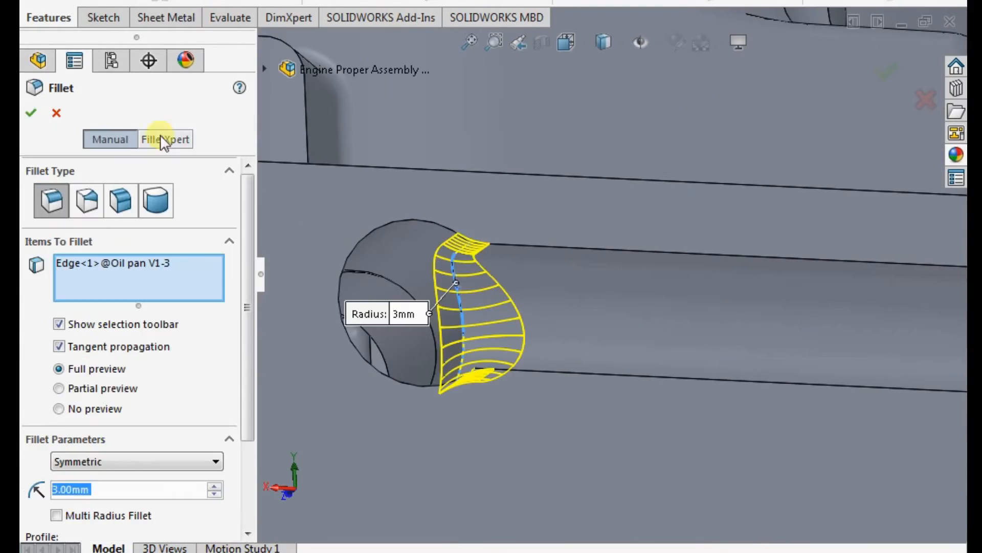
- Confirm the 3 mm fillet on the feed passage edge of Oil pan V1
{"action": "left_click", "coordinate": [30, 112]}
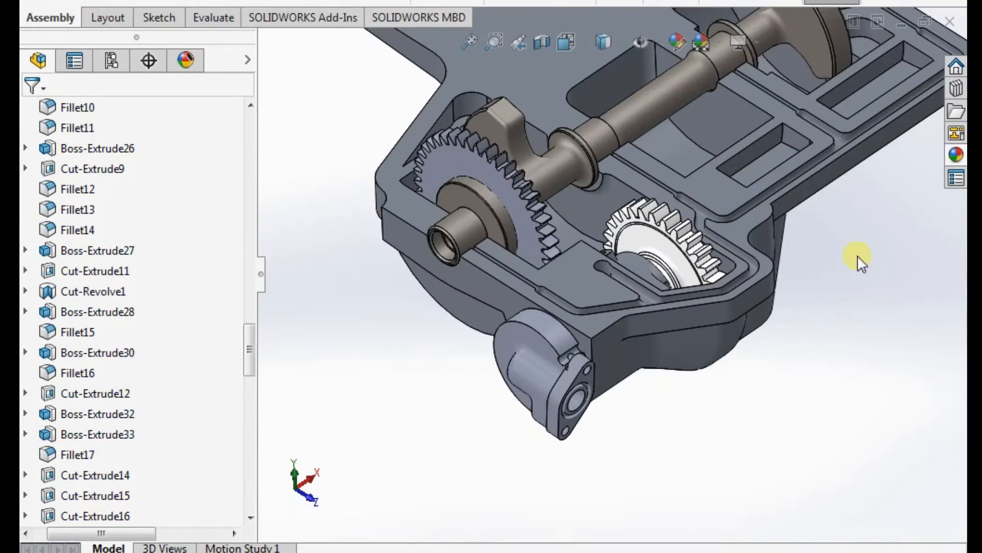
{"action": "left_click_drag", "start_coordinate": [858, 264], "coordinate": [632, 301]}
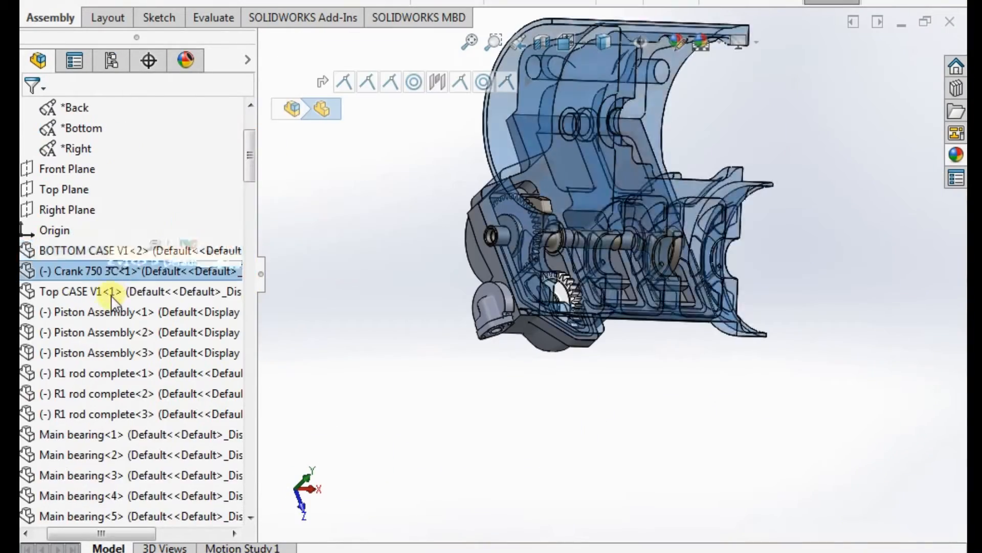
- Hide Top CASE V1 and pick the round passage opening on the oil pan
{"action": "left_click", "coordinate": [88, 291]}
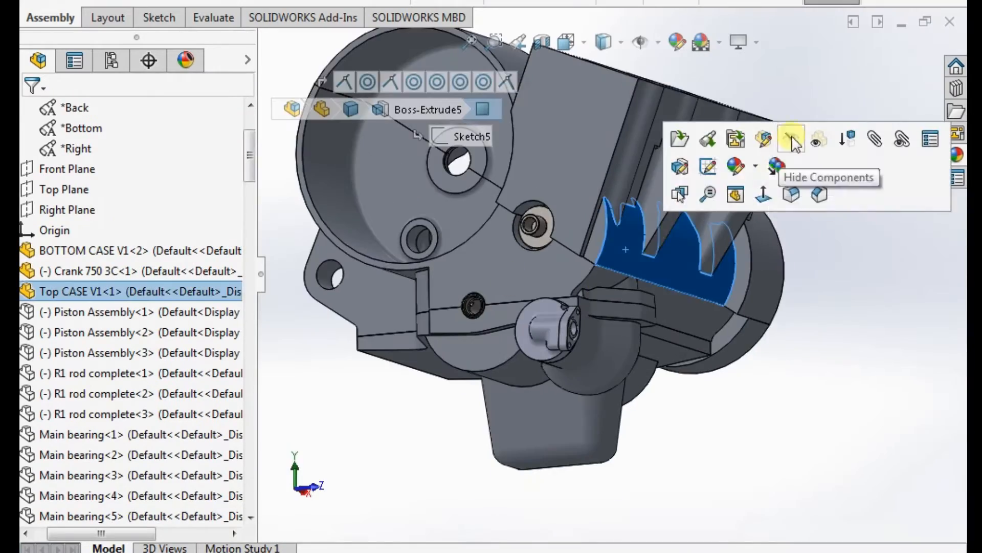
{"action": "left_click", "coordinate": [791, 139]}
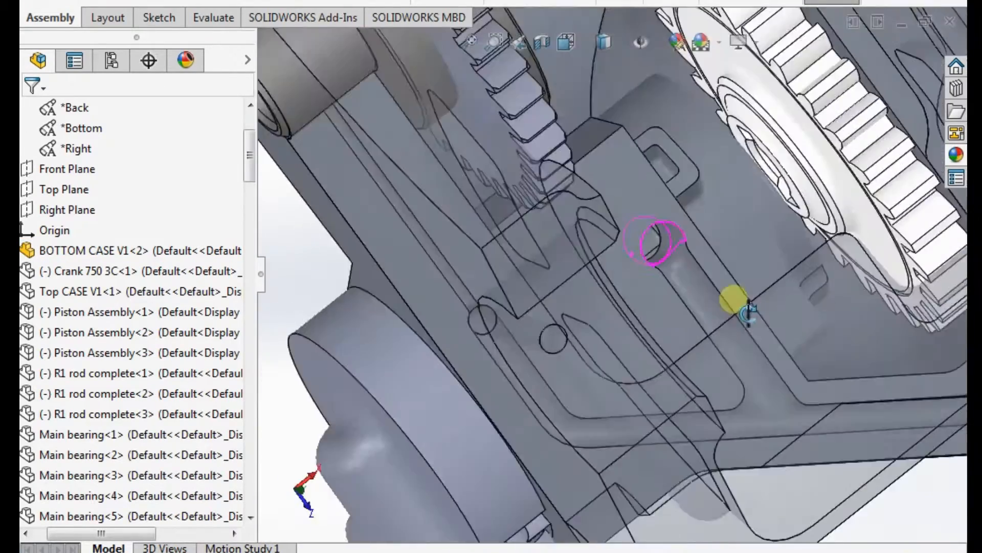
{"action": "left_click", "coordinate": [113, 270]}
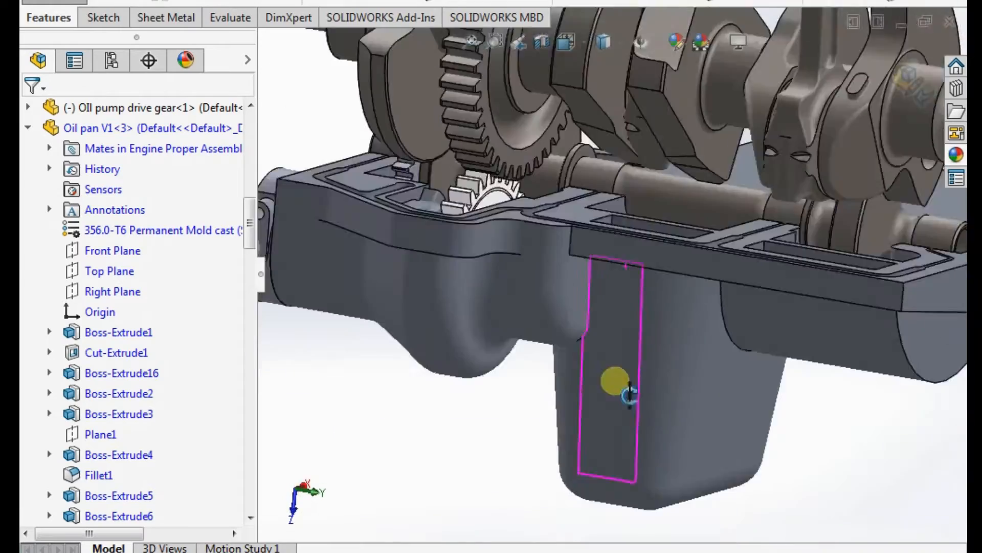
- Orbit the assembly to see the oil pan, then orbit the Top CASE V1 part to its other side
{"action": "left_click_drag", "start_coordinate": [629, 392], "coordinate": [750, 348]}
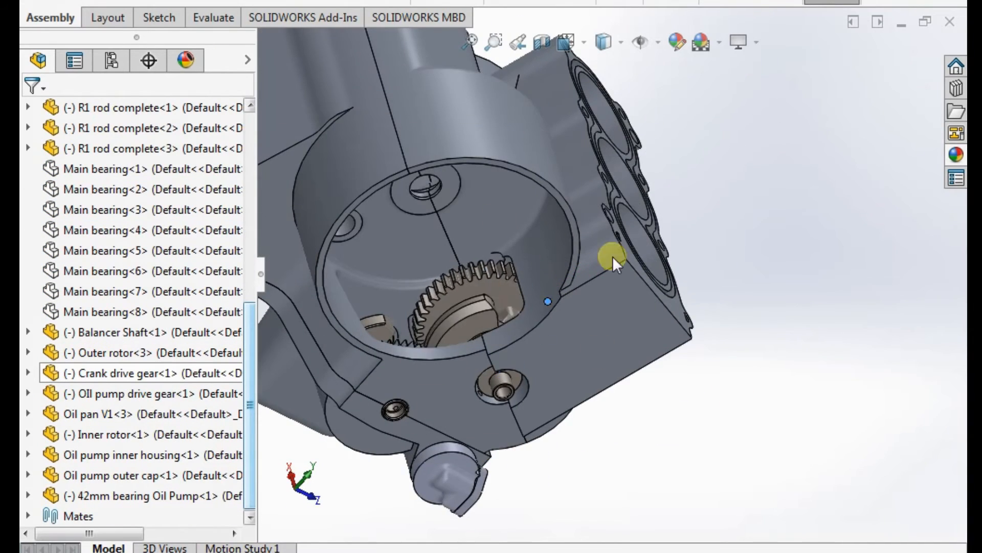
{"action": "left_click_drag", "start_coordinate": [614, 256], "coordinate": [652, 244]}
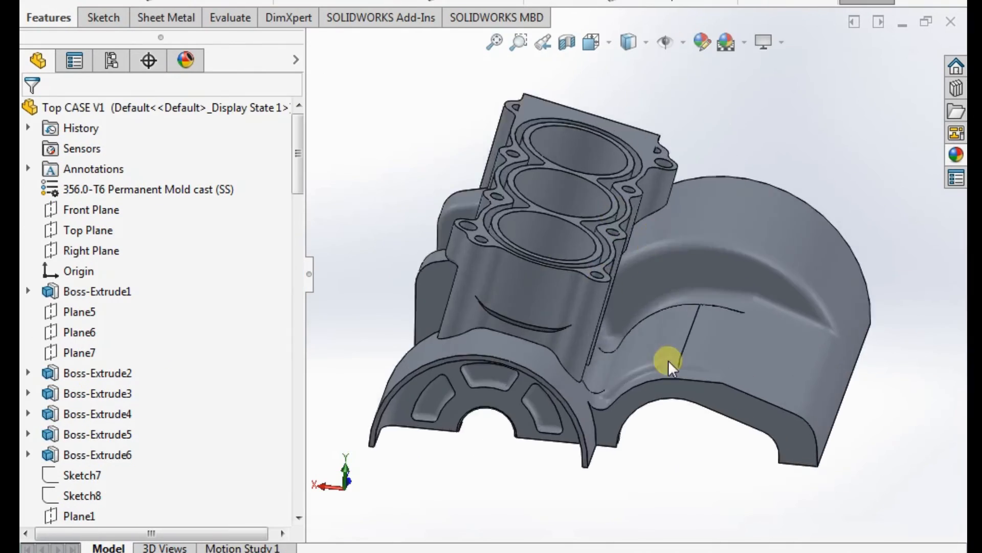
{"action": "left_click_drag", "start_coordinate": [670, 367], "coordinate": [702, 376]}
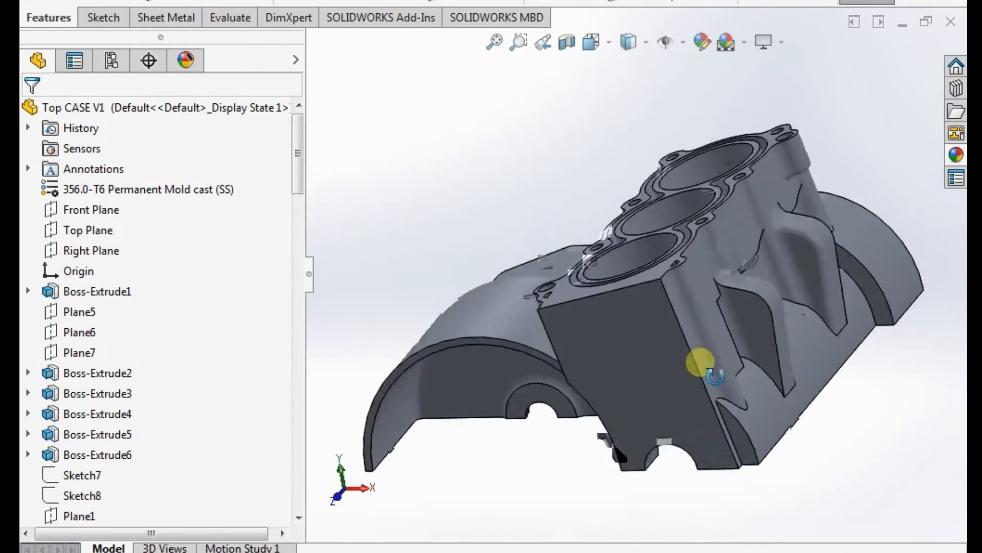
{"action": "left_click_drag", "start_coordinate": [700, 363], "coordinate": [419, 439]}
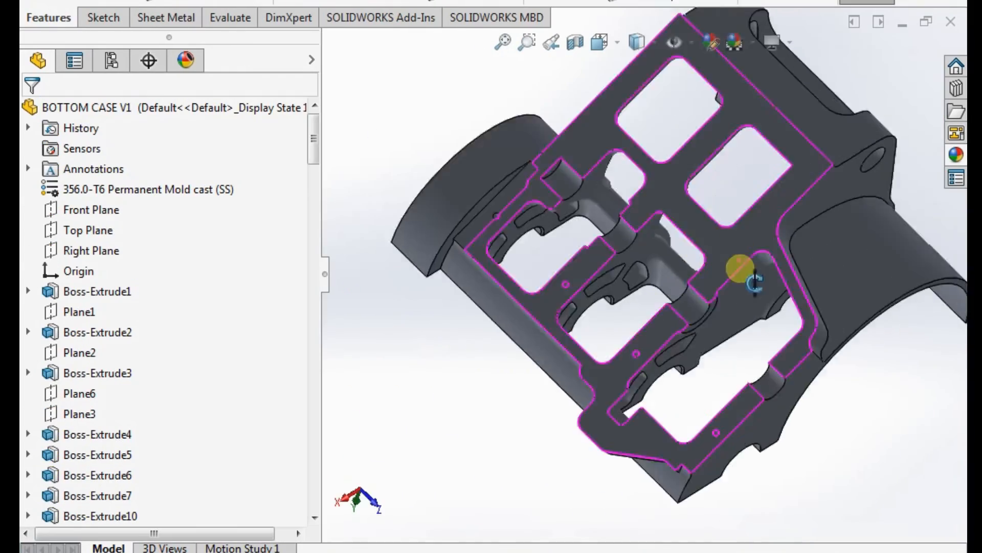
- Orbit the BOTTOM CASE V1 part to reveal its ribbed underside, bearing saddles and side walls
{"action": "left_click_drag", "start_coordinate": [755, 283], "coordinate": [595, 182]}
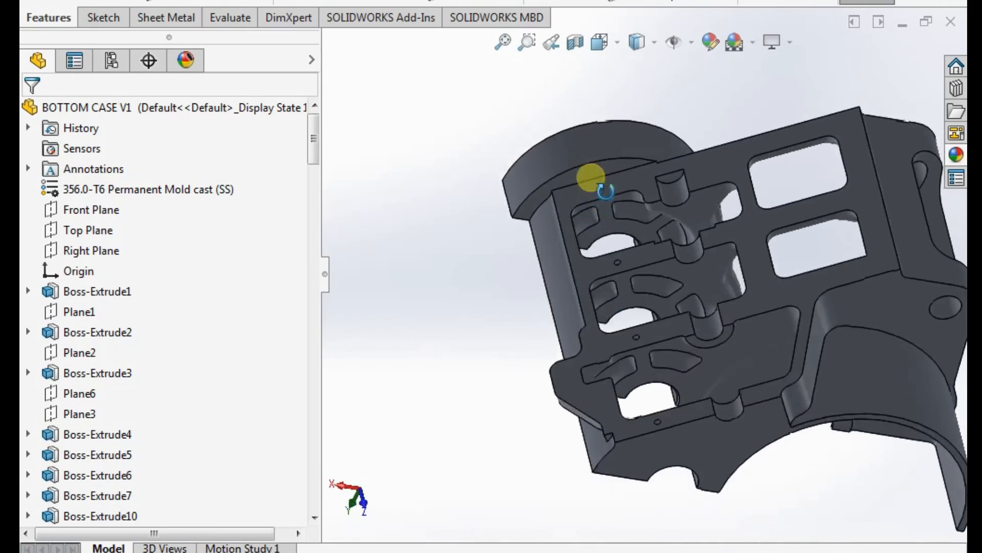
{"action": "left_click_drag", "start_coordinate": [589, 175], "coordinate": [689, 325]}
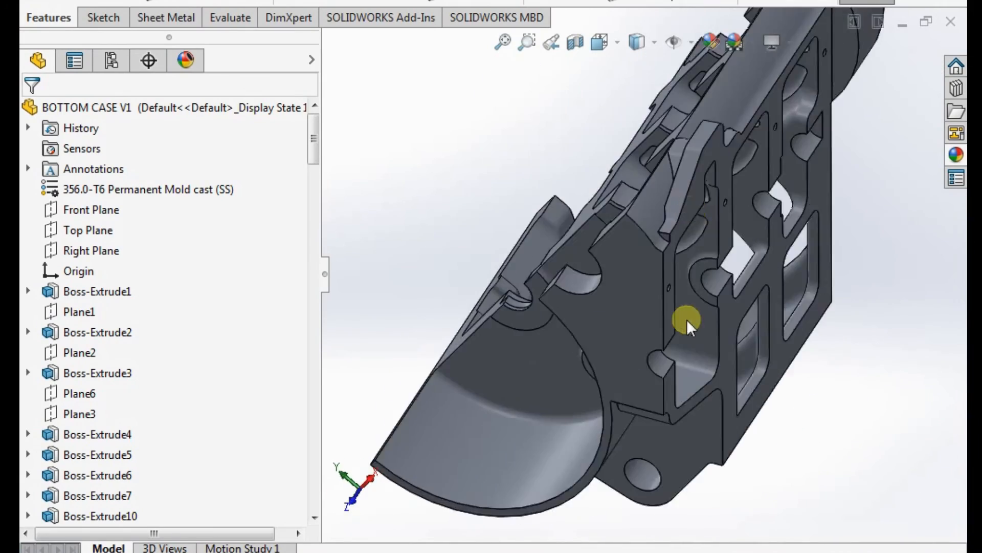
{"action": "left_click_drag", "start_coordinate": [686, 322], "coordinate": [755, 225]}
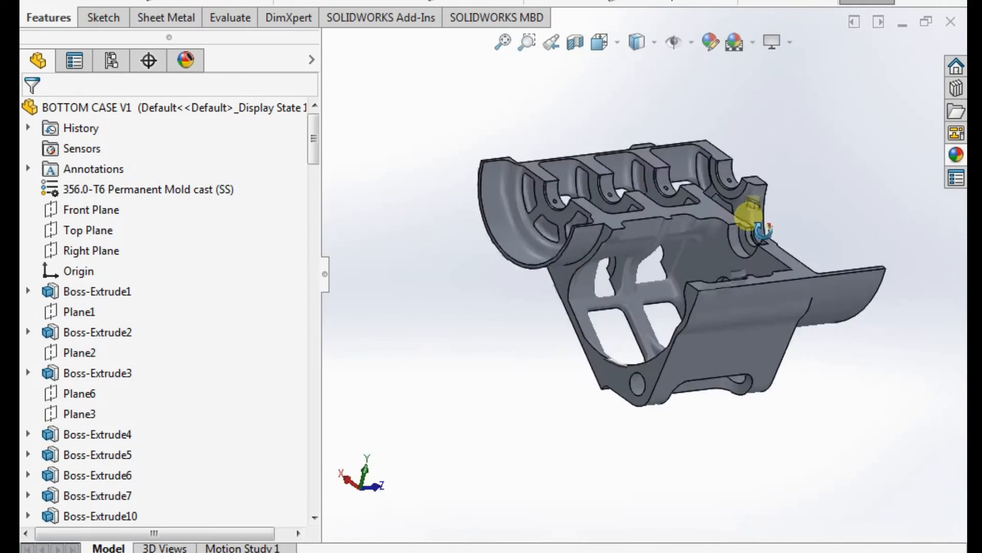